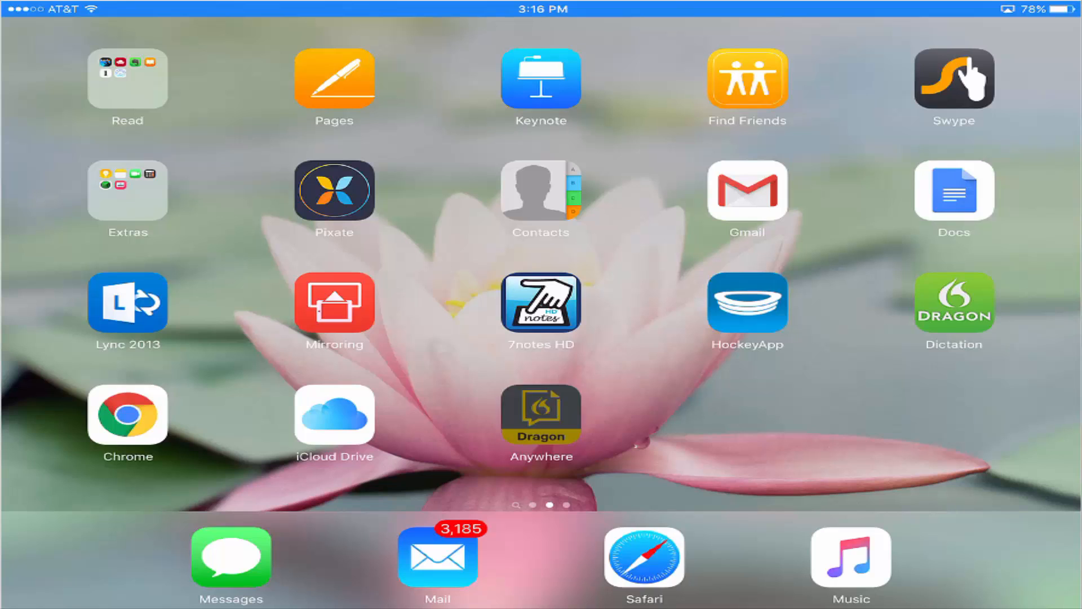
Step: Launch Dragon Anywhere from the home screen in split view beside the Ventura Blvd map
click(541, 422)
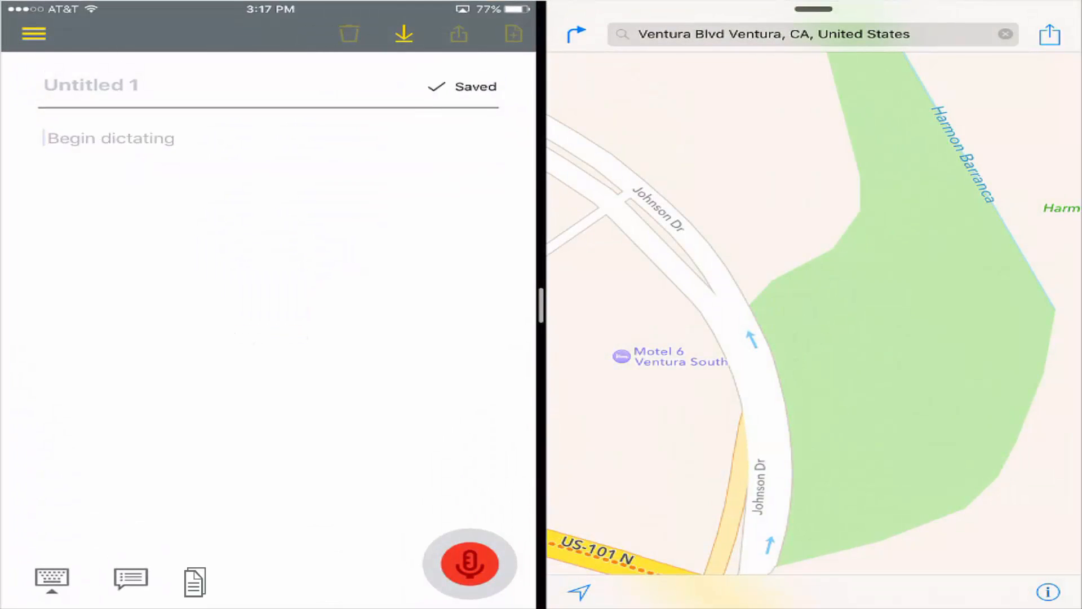
Step: Title the note 'Incident report: 4529'
click(470, 564)
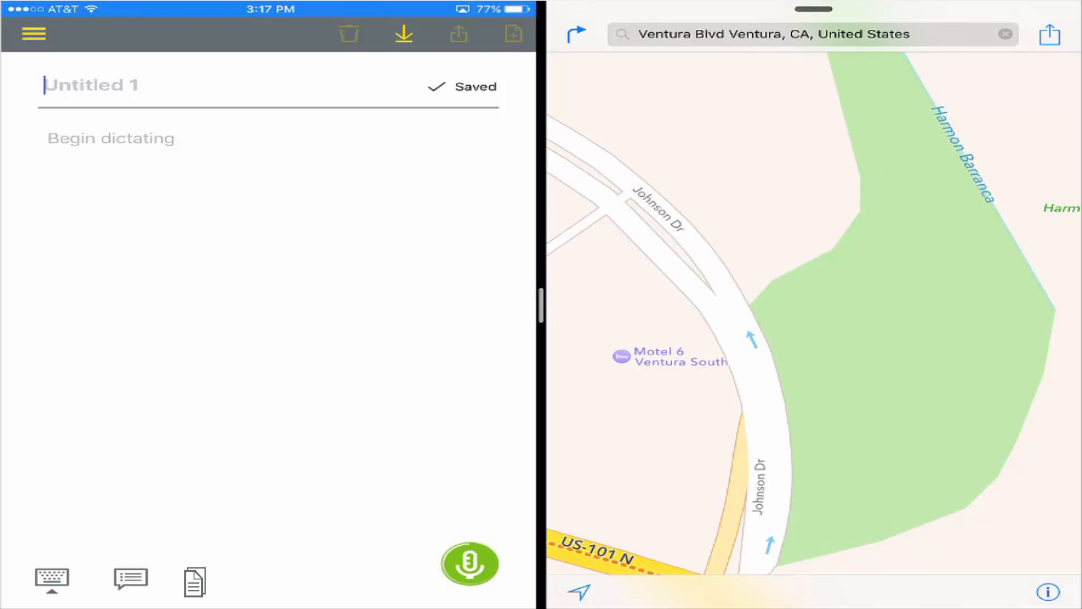
text(Incident report: 4529)
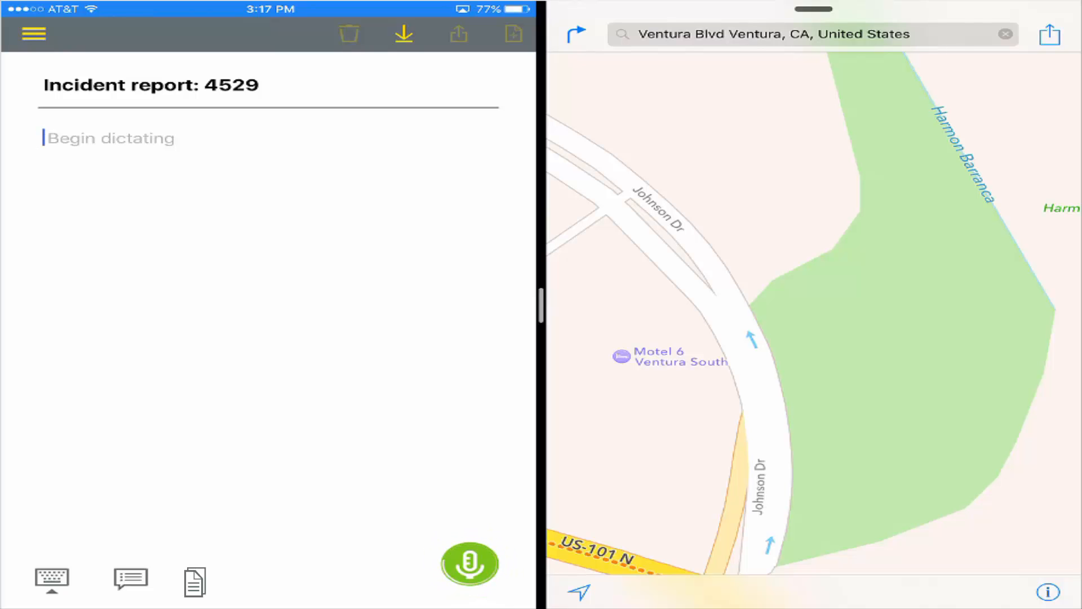
Step: Fill Location with the Frontage Road and Johnson Dr. corner, and Weather with 'no contributing weather factors.'
double_click(136, 138)
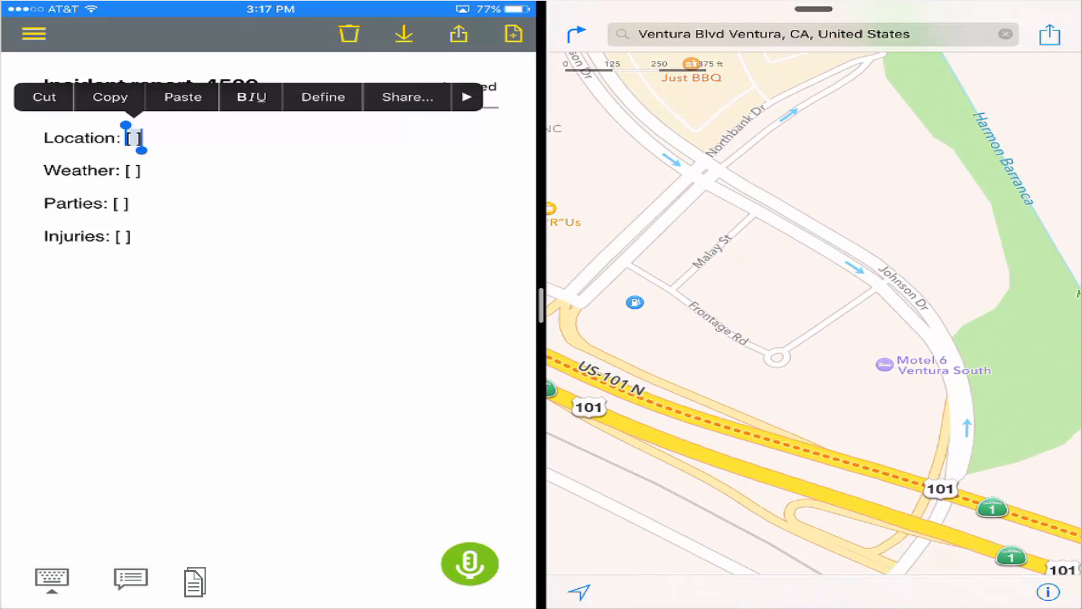
click(470, 563)
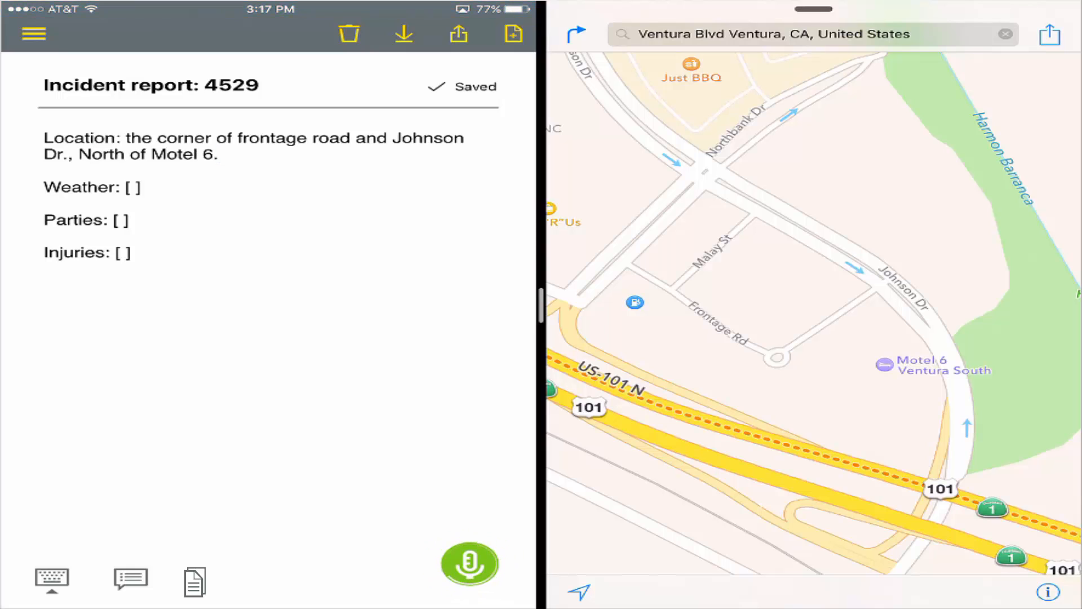
double_click(290, 138)
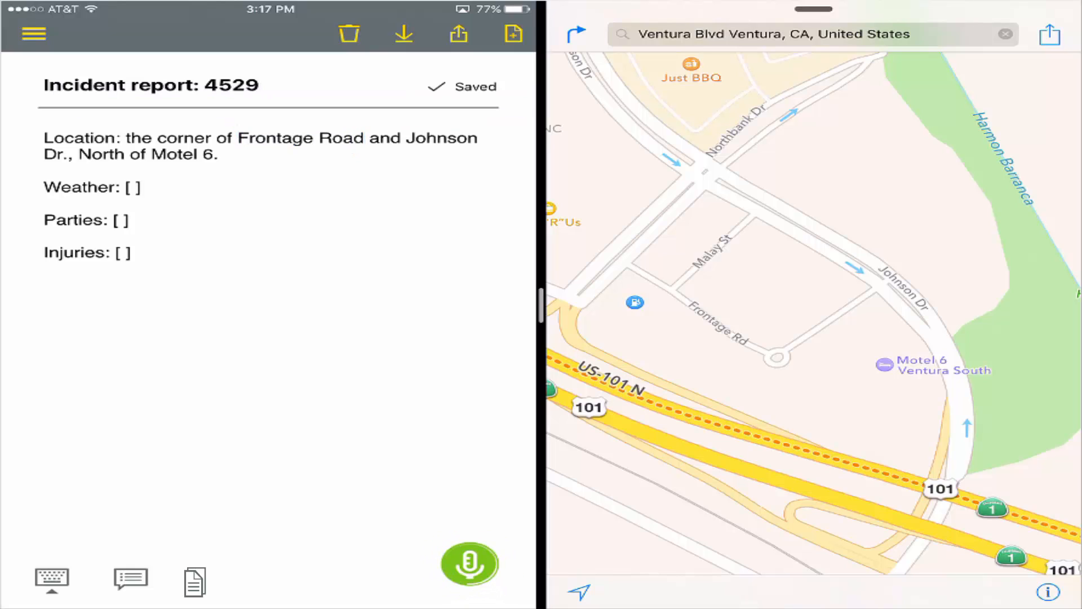
double_click(133, 188)
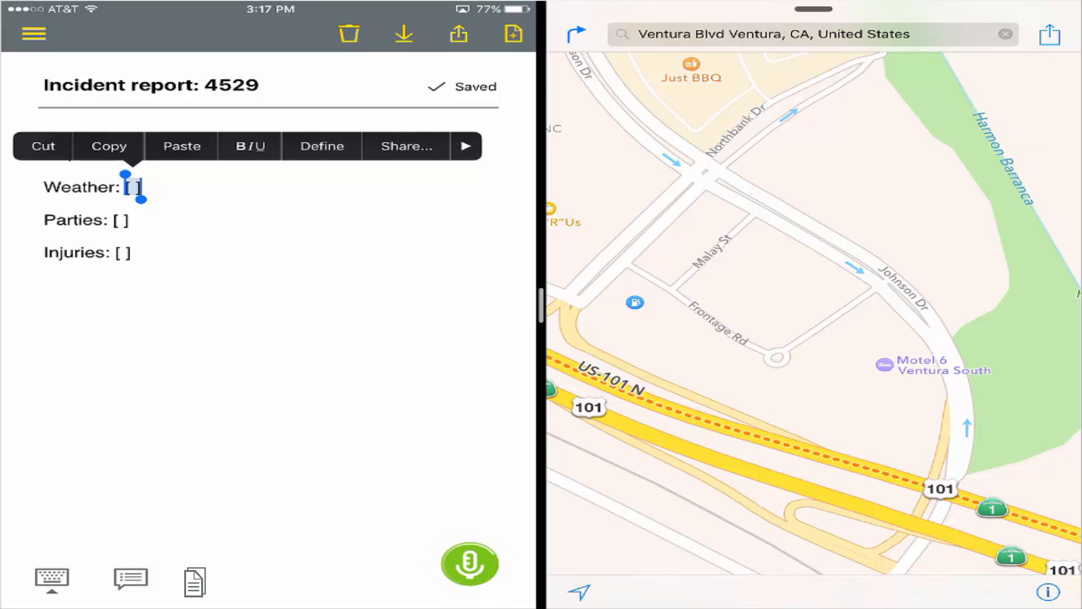
text(no contributing weather factors.)
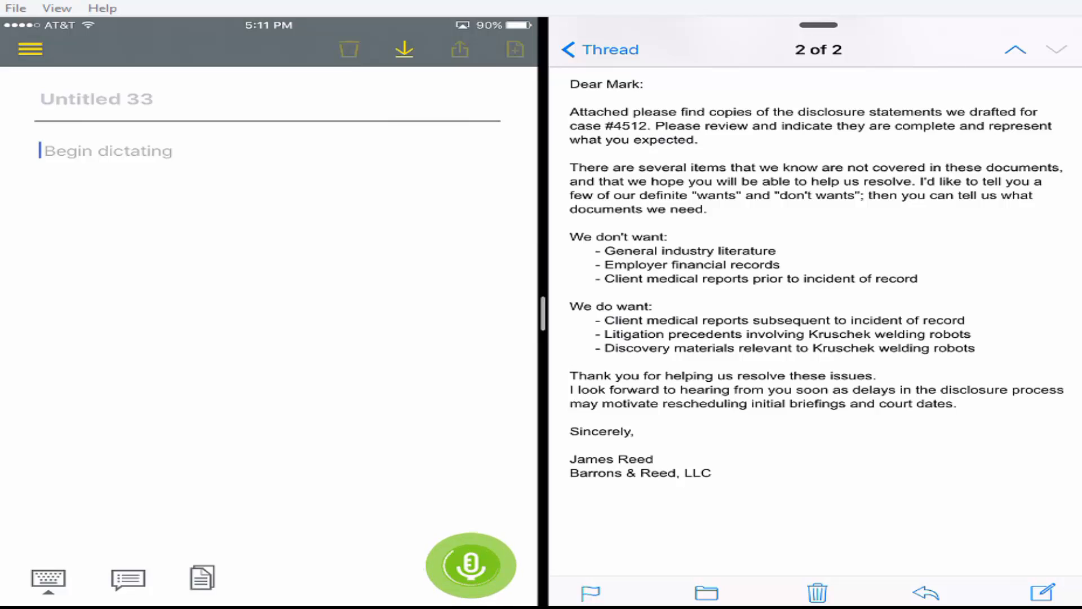
Step: Dictate 'Dear James:' and acknowledge the complete disclosure documents for case number 4512
text(Dear James:)
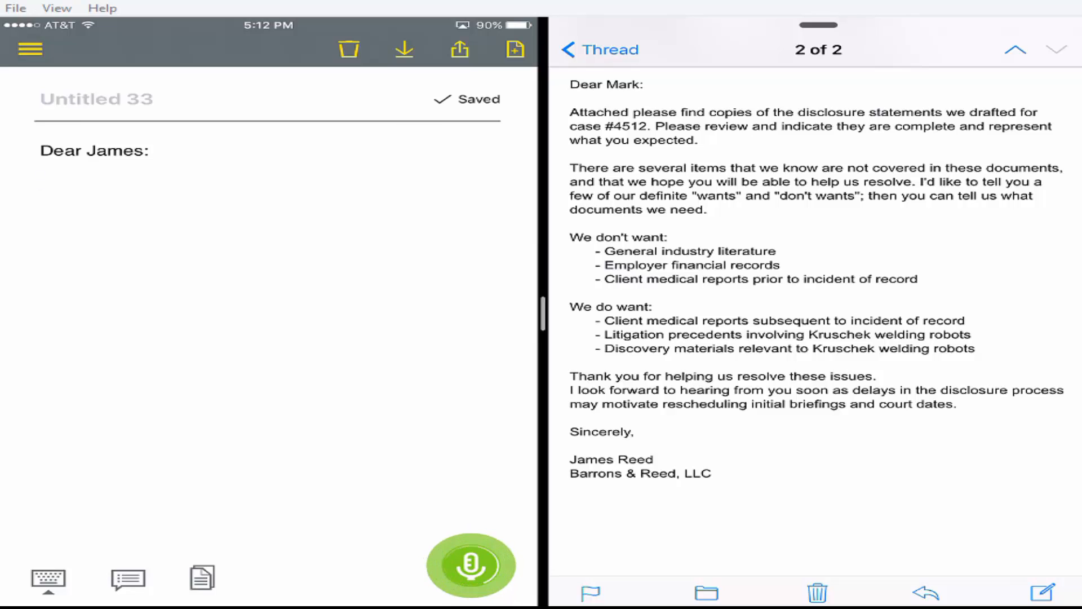
text(With this email, I acknowledge receipt of the disclosure documents)
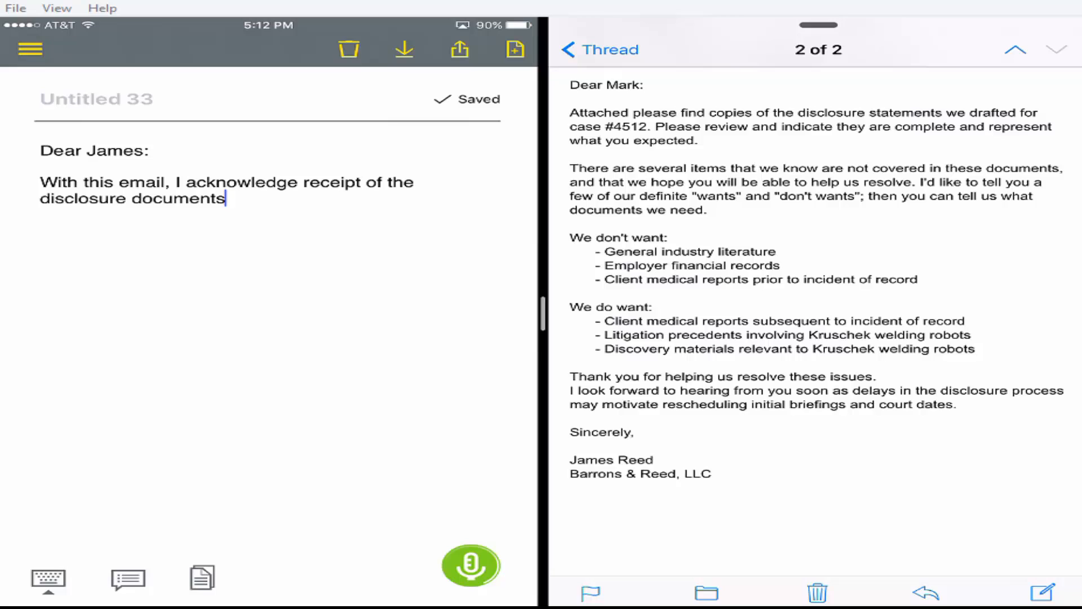
text(related to case number 4512.)
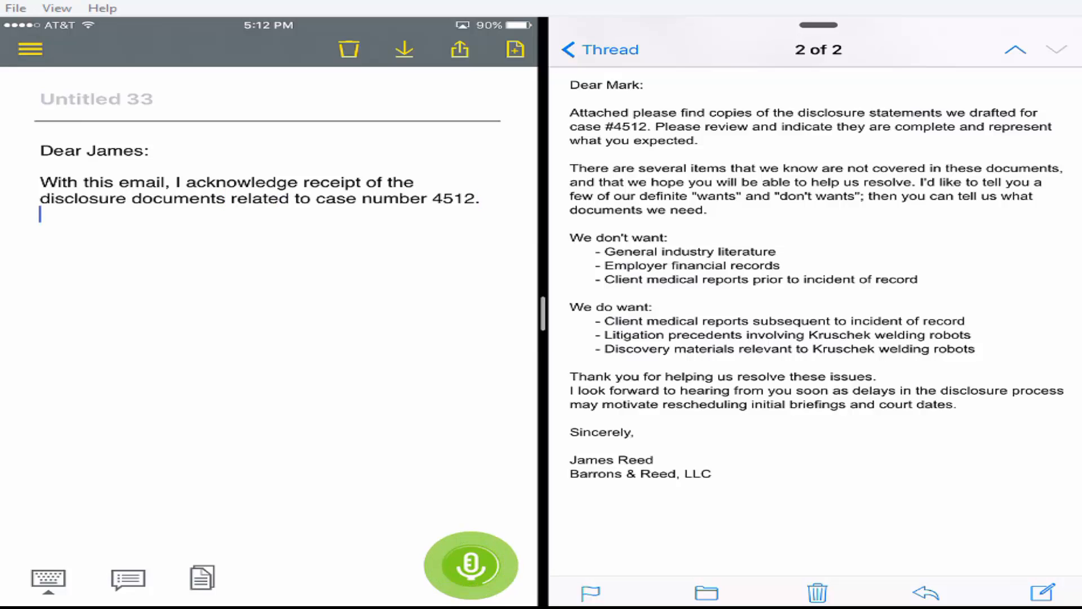
click(470, 564)
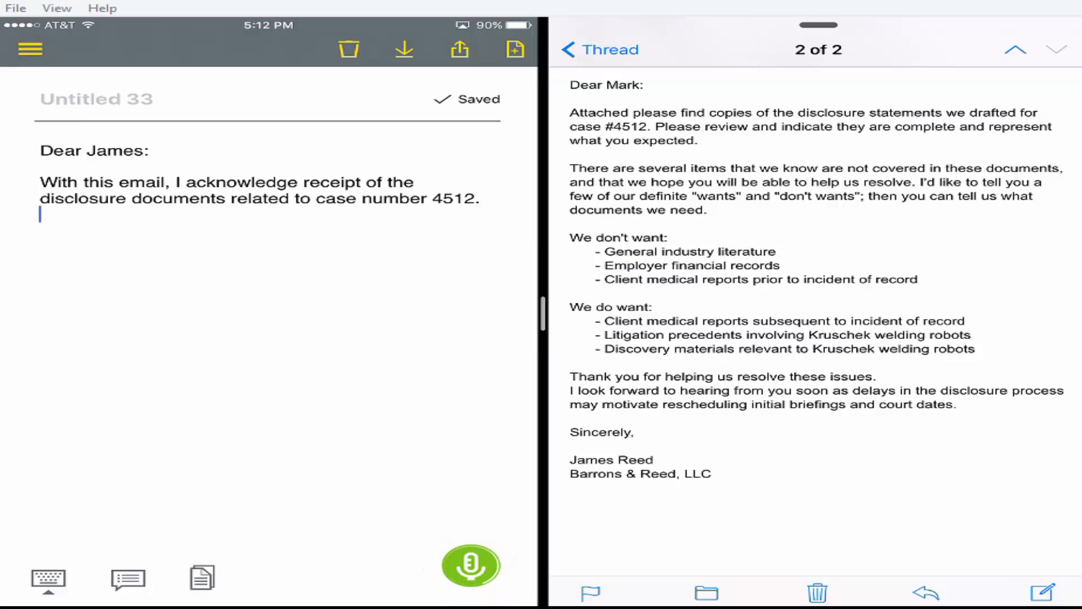
text(They are complete.)
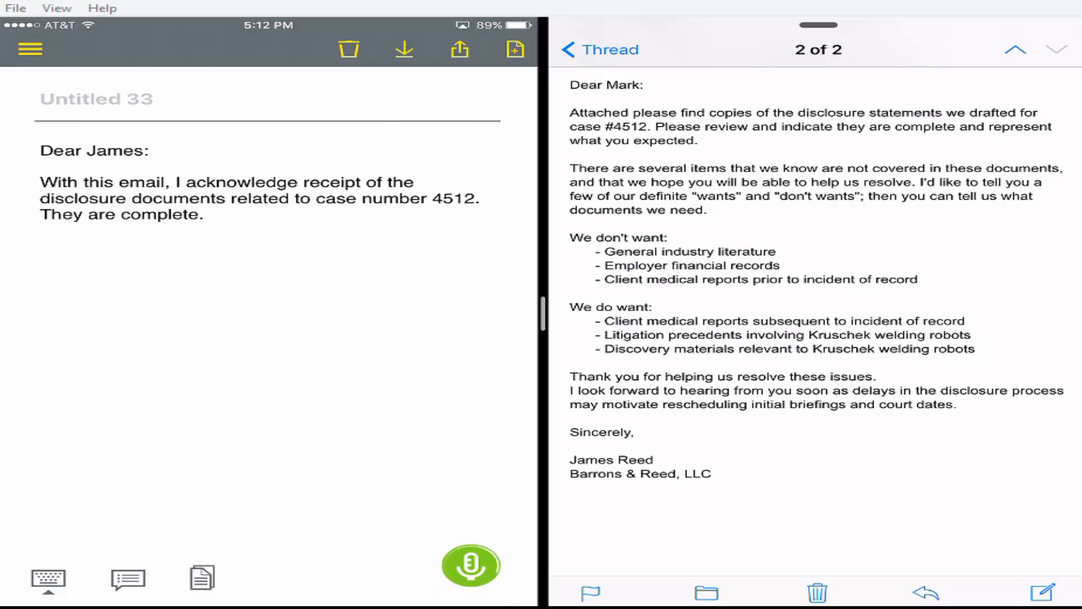
Step: Explain that Form 4R goes to Dr. Edgar Matthews at Mass General, then mention Kruschek discovery
click(470, 563)
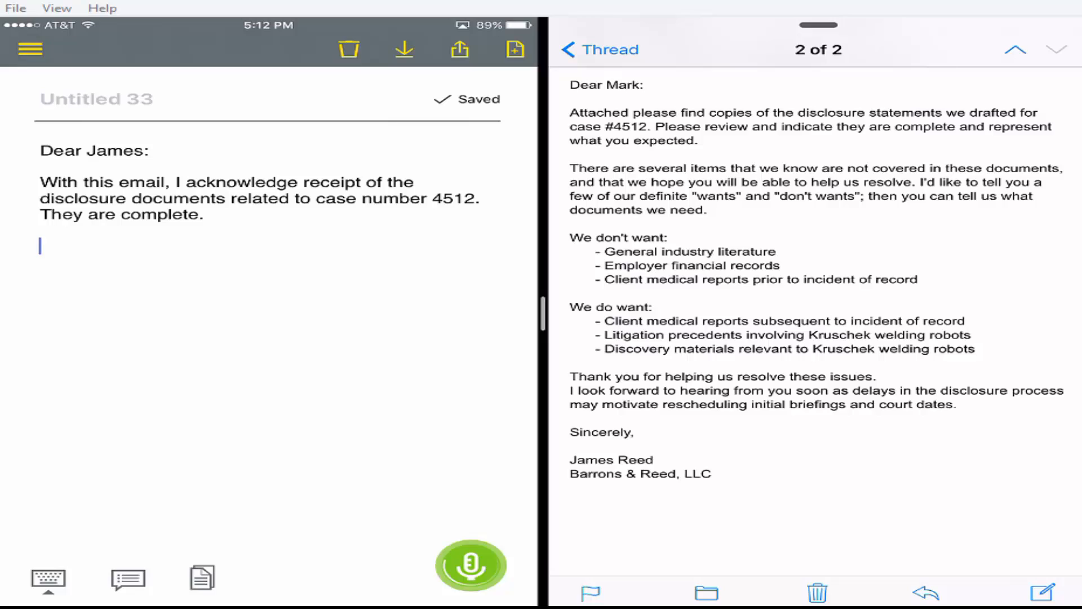
text(In accordance with my clients instructions,)
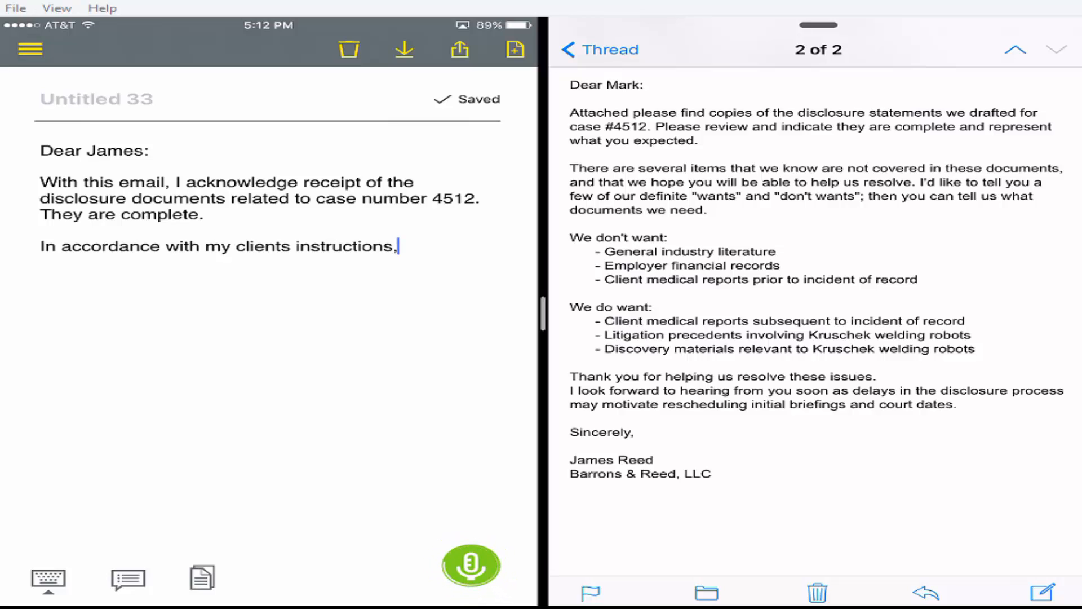
text(I cannot transmit or produce his medical records to you directly.)
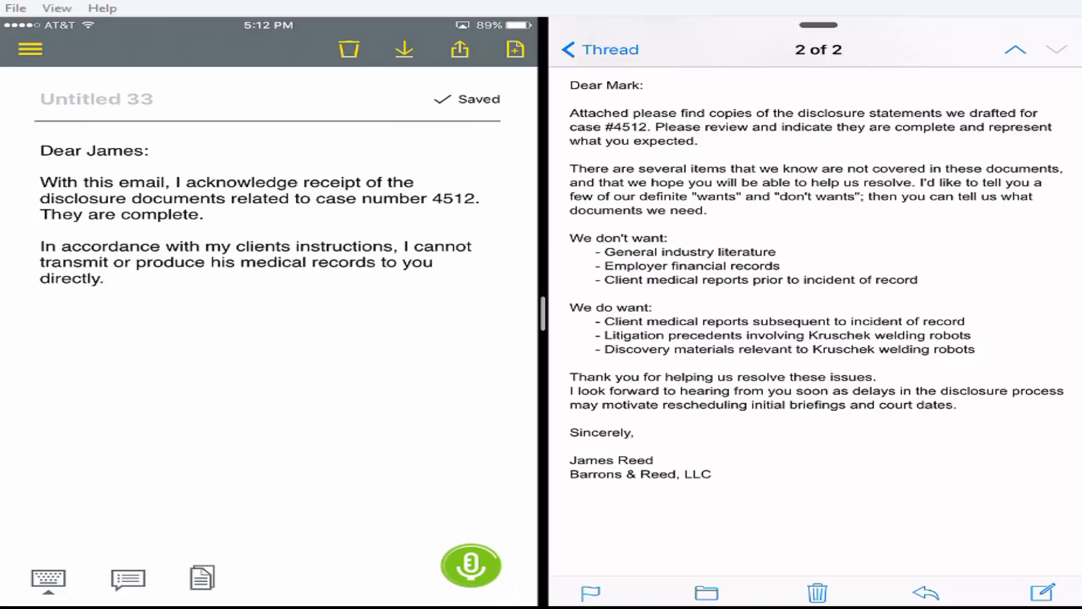
text(Please submit)
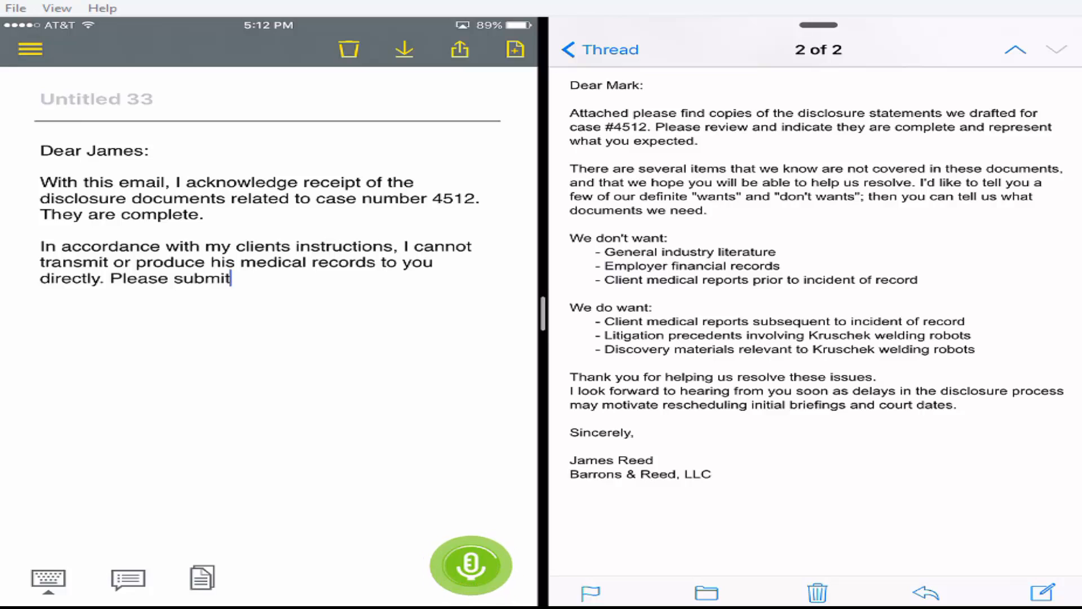
text(Form 4R to Mr. Francisco's PCP)
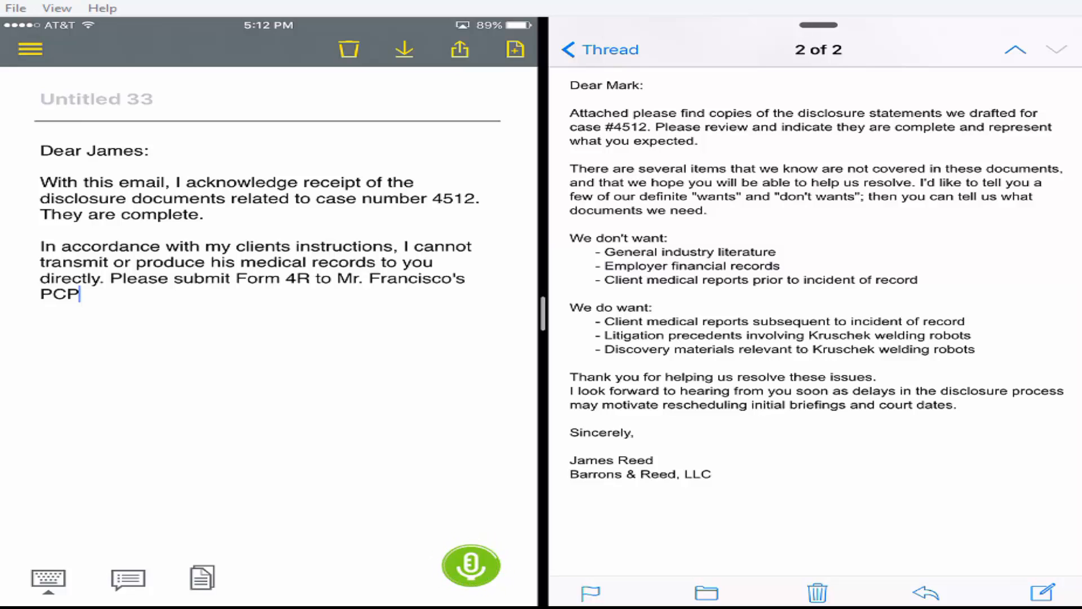
text(at Mass General Hospital,)
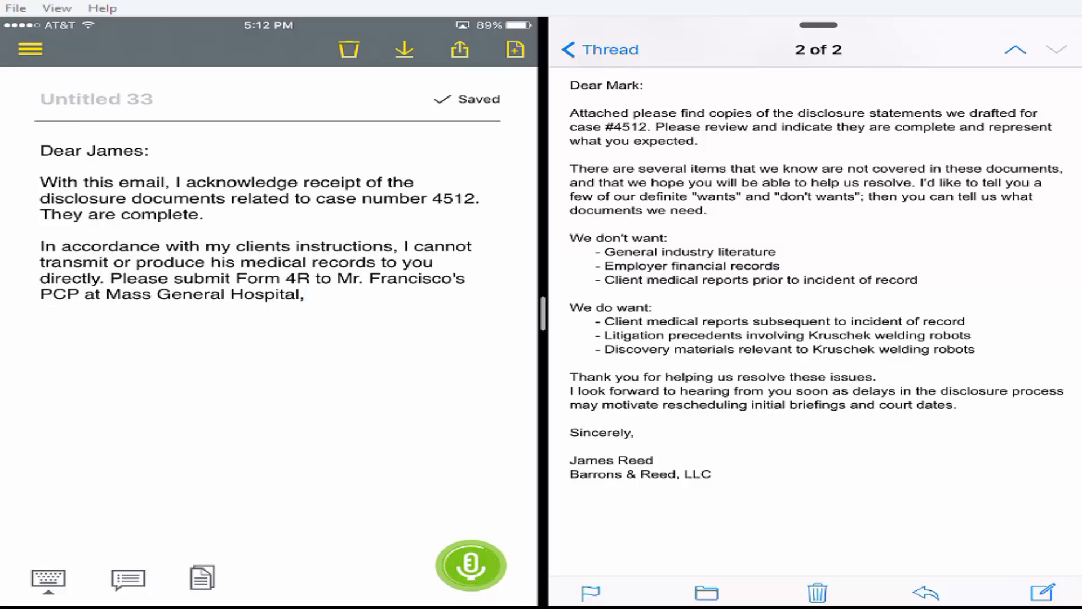
text(Dr. Edgar Matthews.)
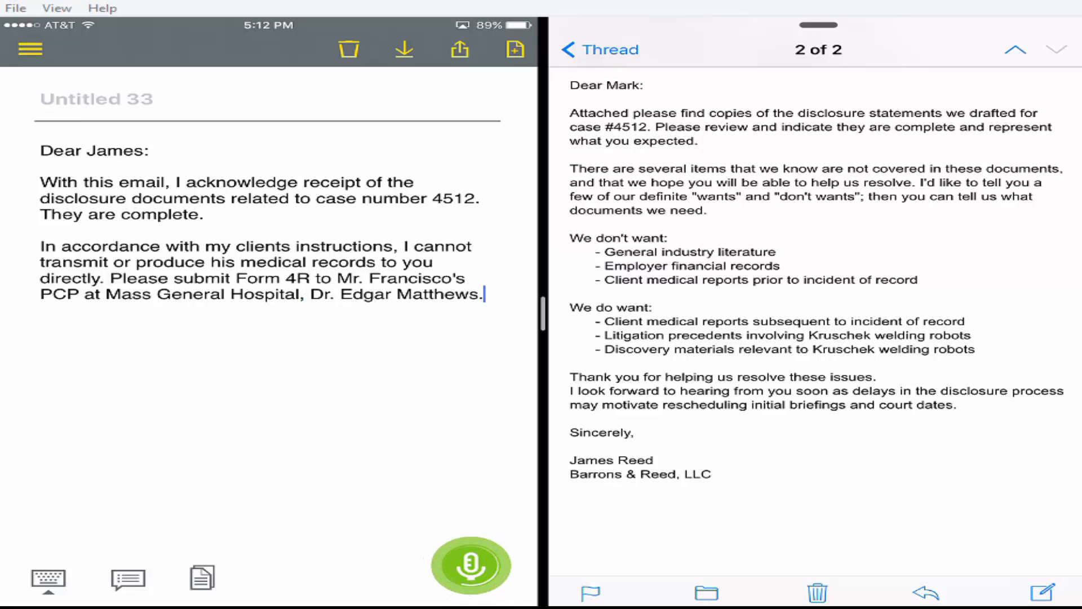
text(Mr. Francisco will then grant your request.)
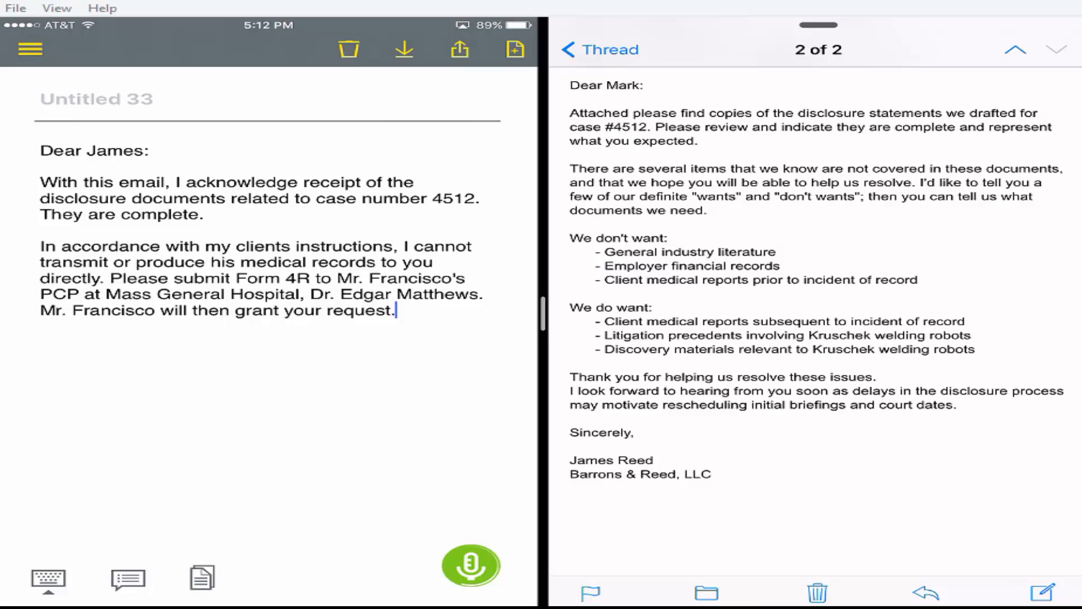
text(My firm is completing discovery on the Kruschek robots and its welding product. I will provide a disclosure package to your team prior to the May 2 briefing.)
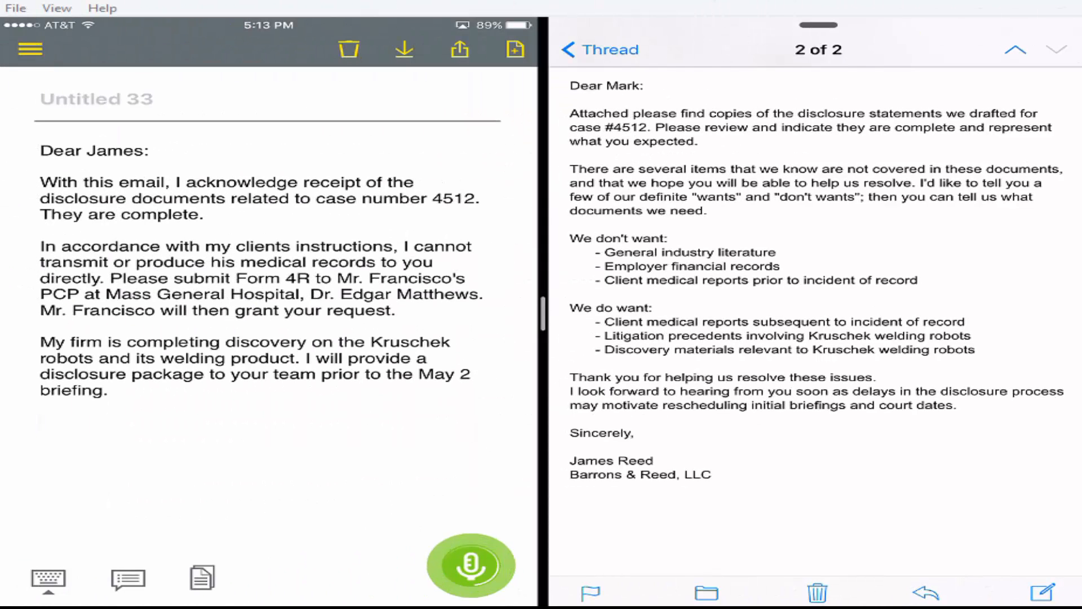
Step: Sign the letter 'Mark Jackson' and start a Reply to the email in Mail
text(Mark Jackson)
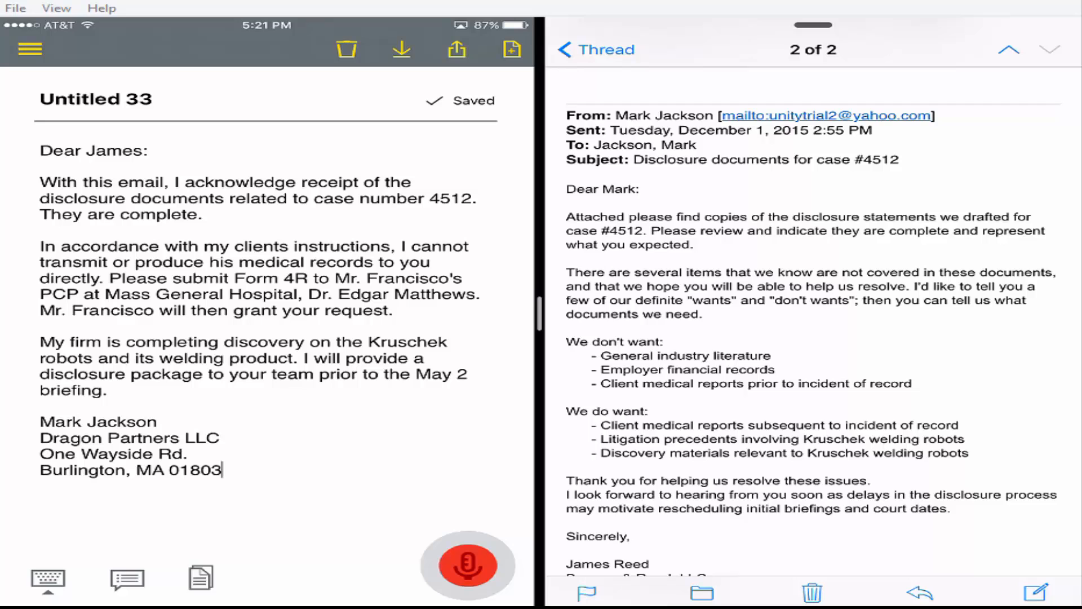
click(918, 592)
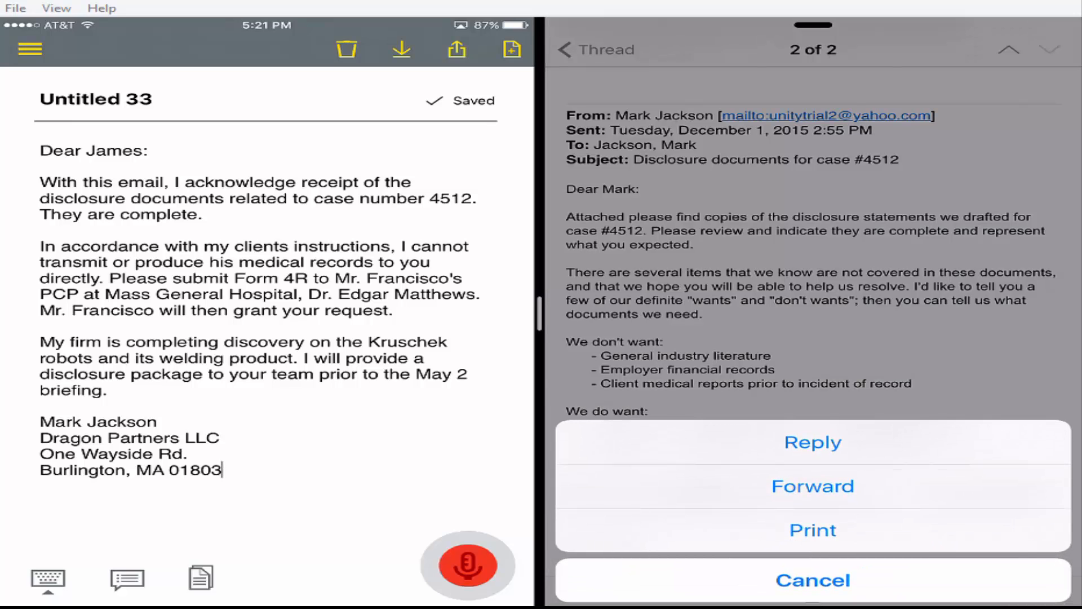
click(812, 442)
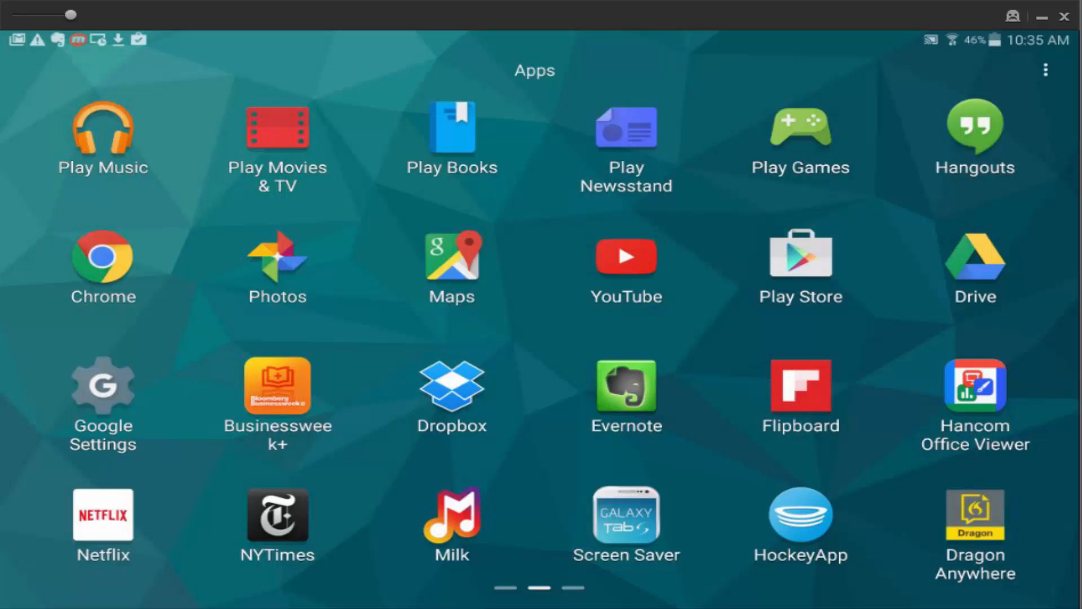
Step: Launch Dragon Anywhere from the Android tablet's app drawer
click(974, 525)
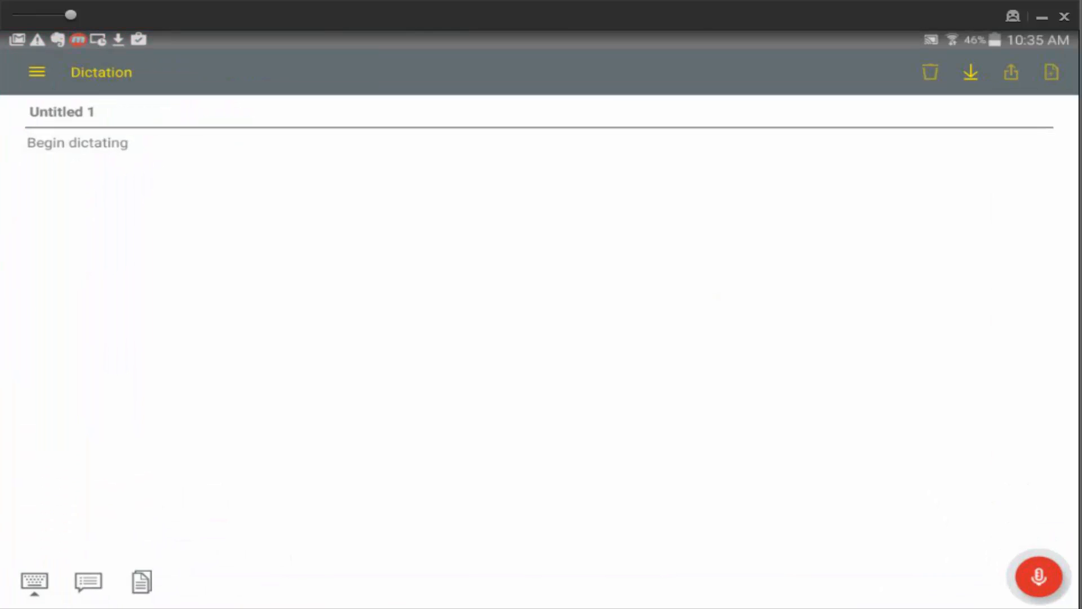